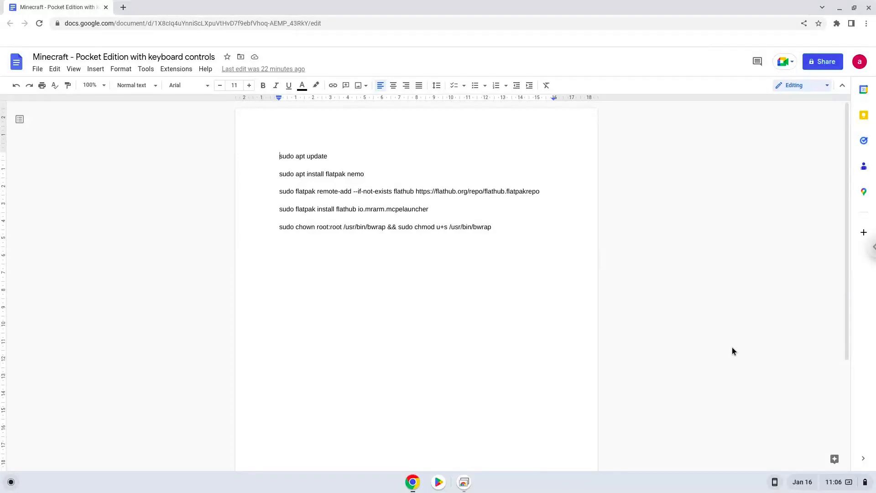
mouse_move(824, 486)
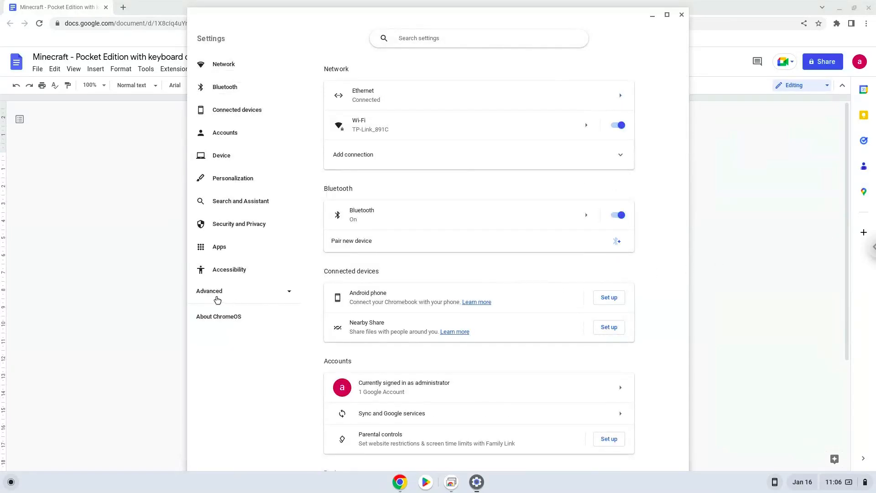
- Expand Advanced in the Settings sidebar to show Date and time, Files, Developers and Reset
left_click(209, 291)
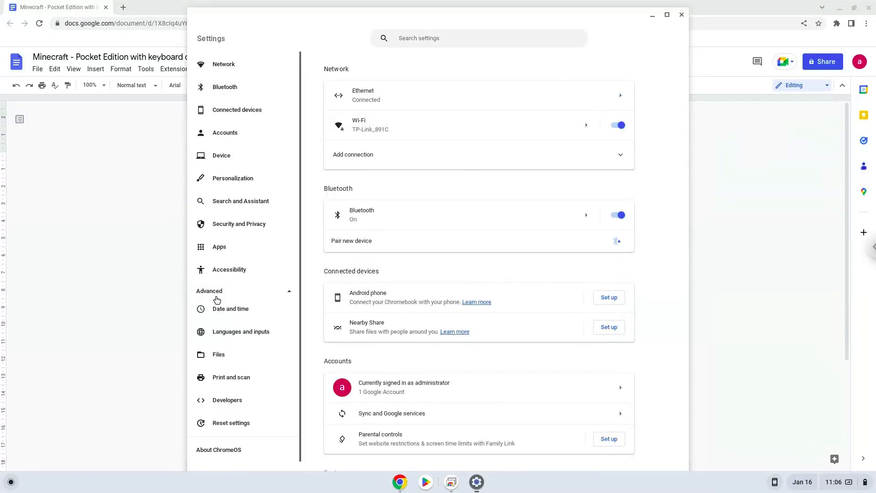
mouse_move(227, 400)
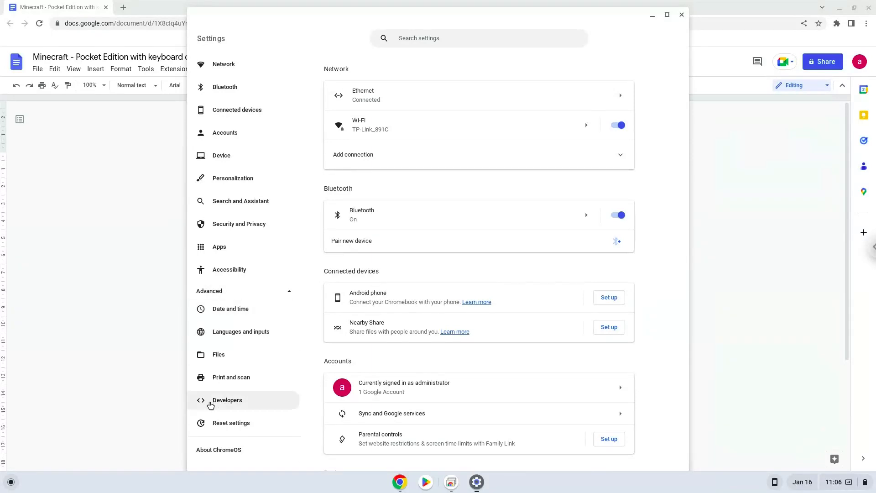
- Install the Linux development environment from Developers with the recommended disk size, then close its terminal
left_click(227, 400)
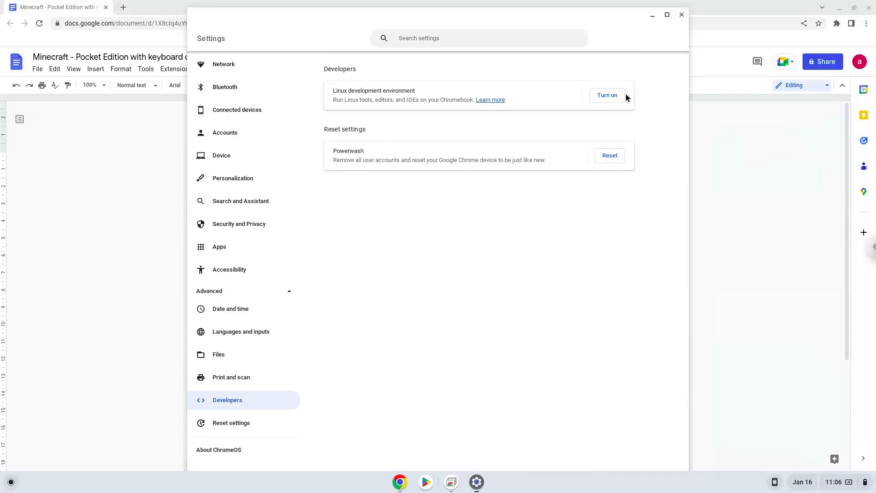
left_click(606, 94)
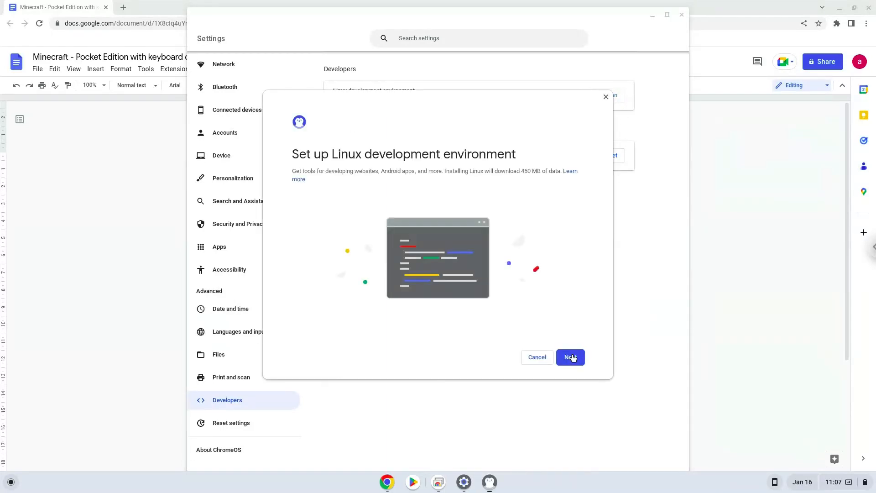
left_click(569, 356)
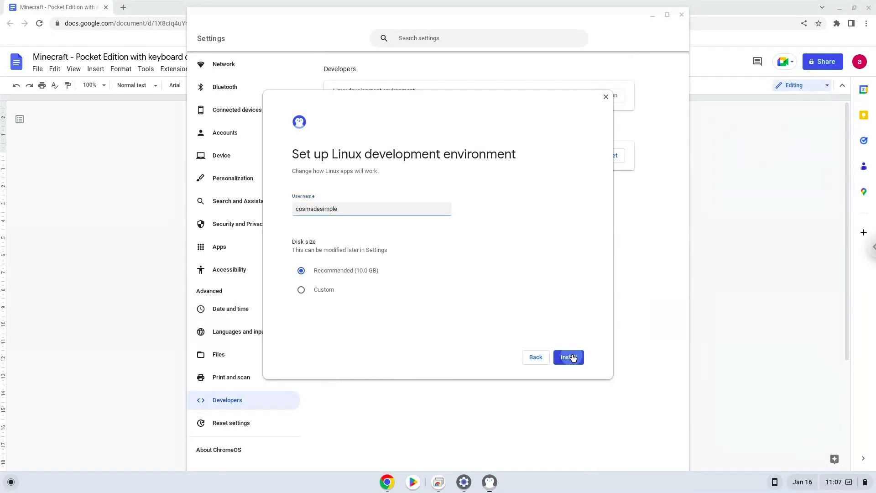
left_click(568, 357)
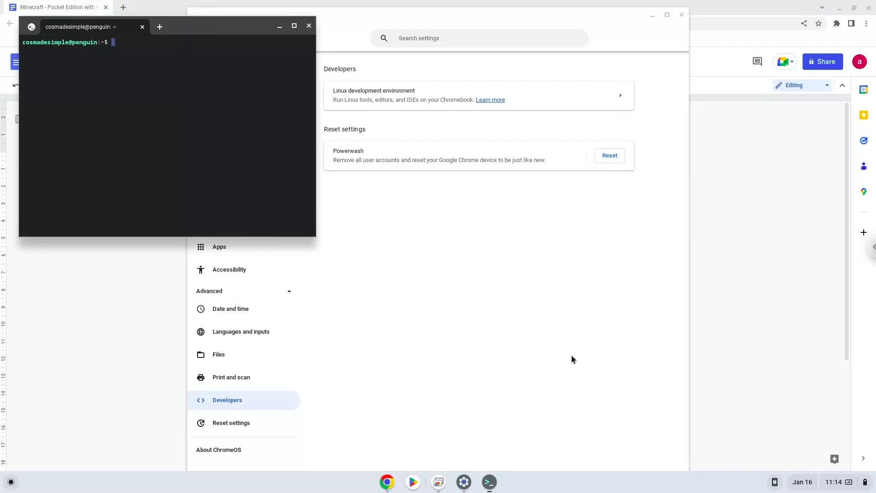
mouse_move(368, 129)
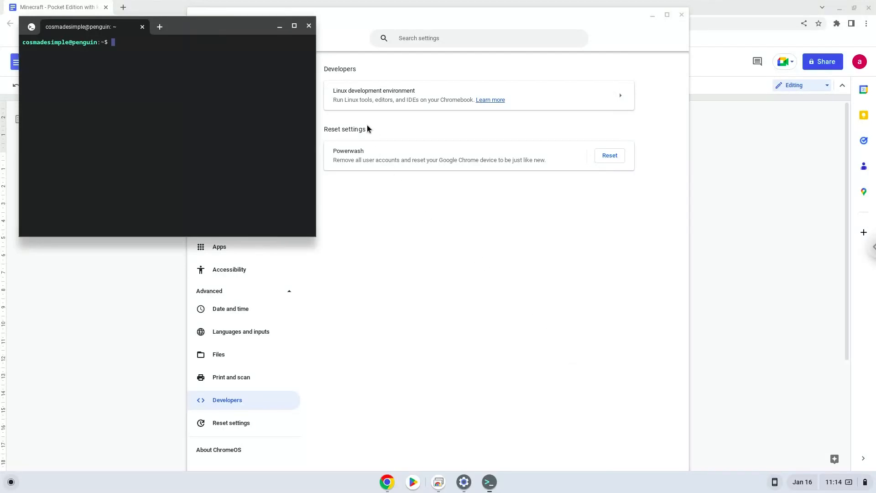
mouse_move(309, 27)
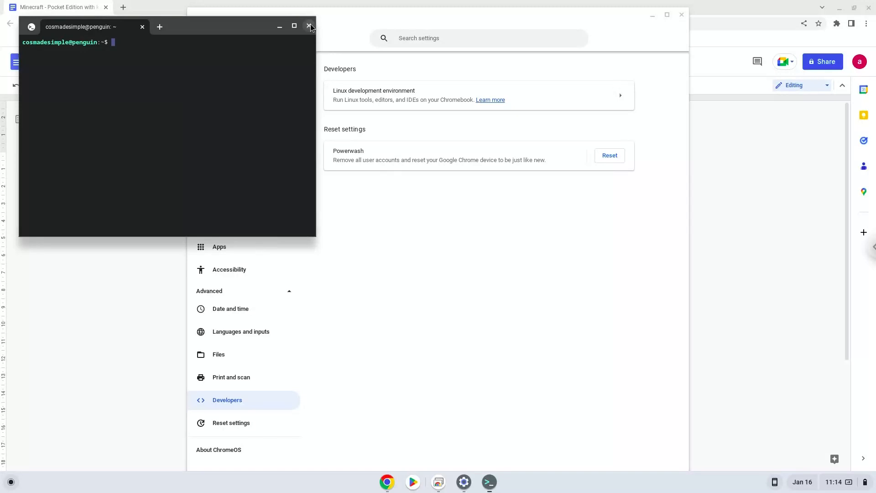
left_click(309, 27)
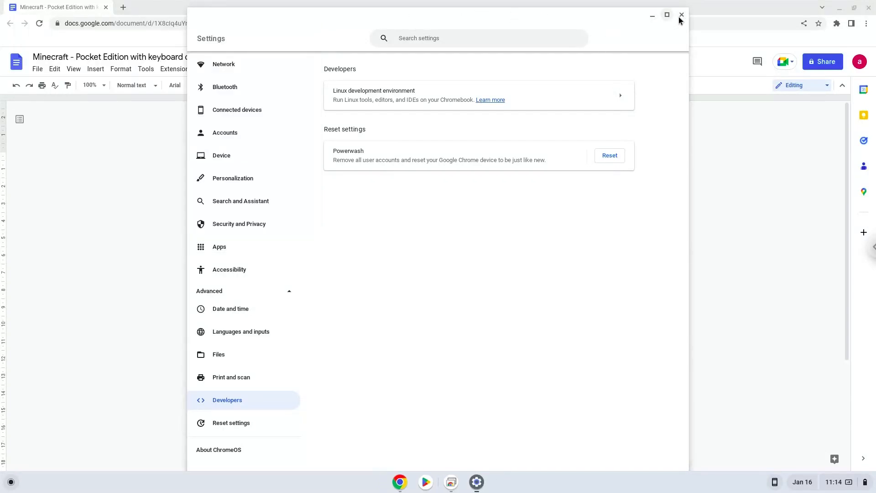
- Close Settings, copy 'sudo apt update' from the Doc, and bring up the launcher
left_click(681, 15)
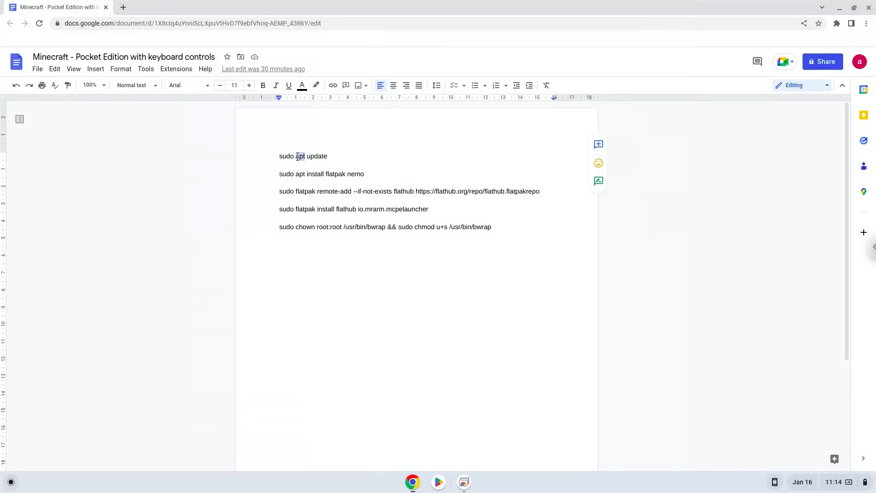
right_click(303, 156)
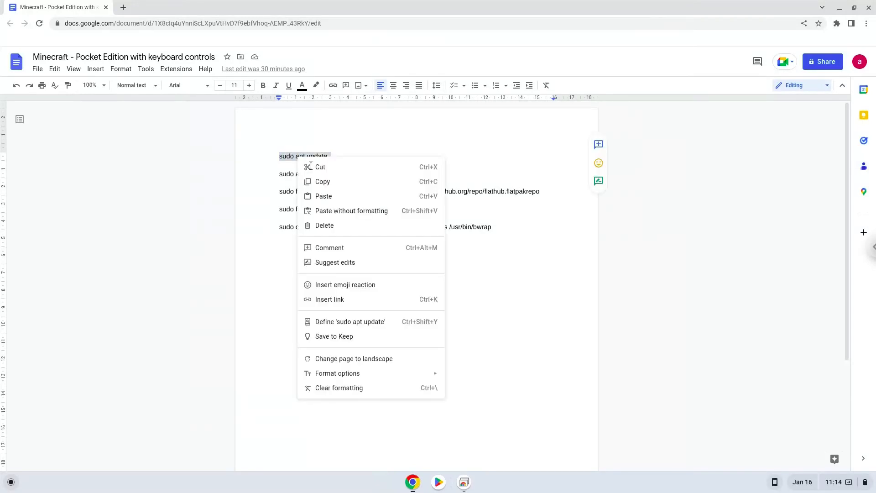
left_click(224, 296)
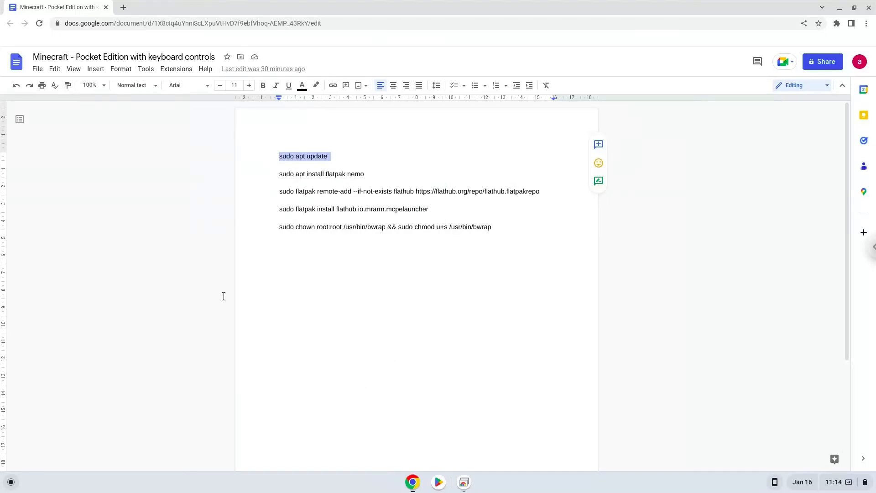
mouse_move(10, 482)
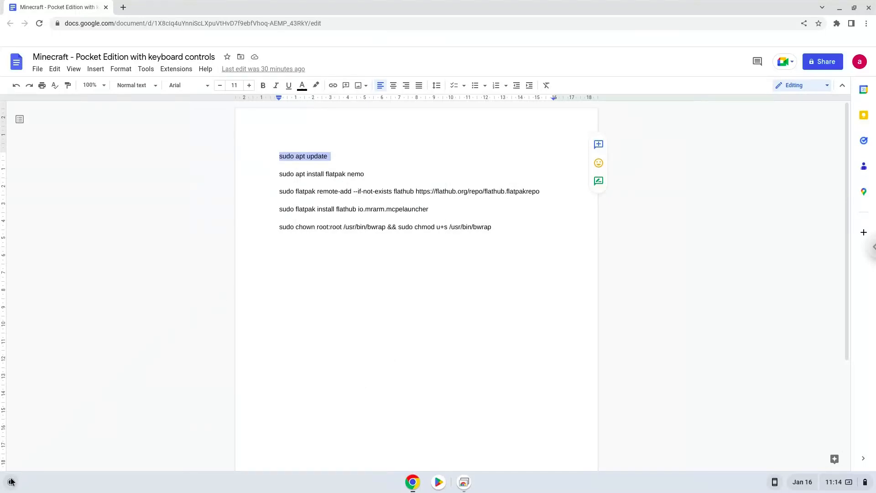
left_click(10, 482)
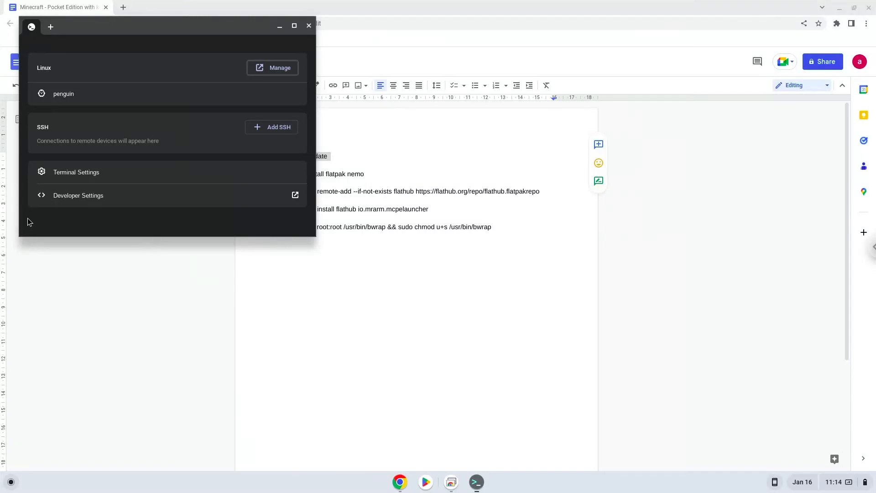
mouse_move(155, 68)
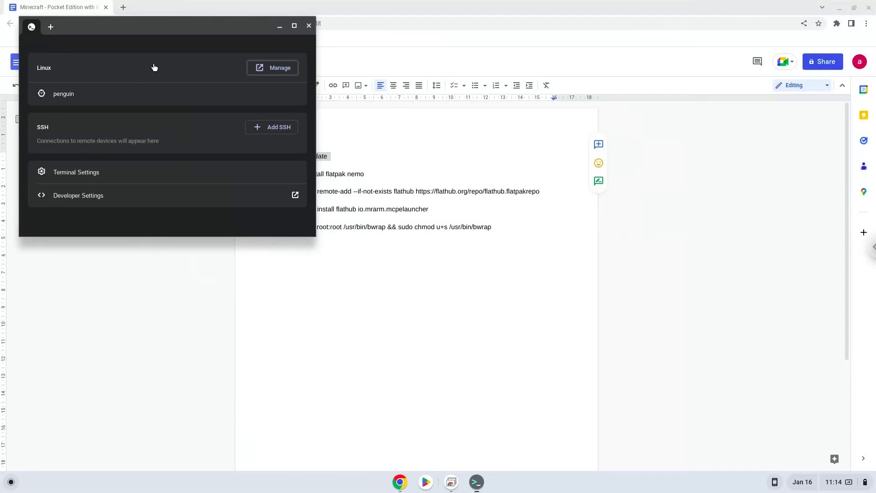
- Open a penguin shell and run 'sudo apt update', reporting 21 upgradable packages
left_click(294, 26)
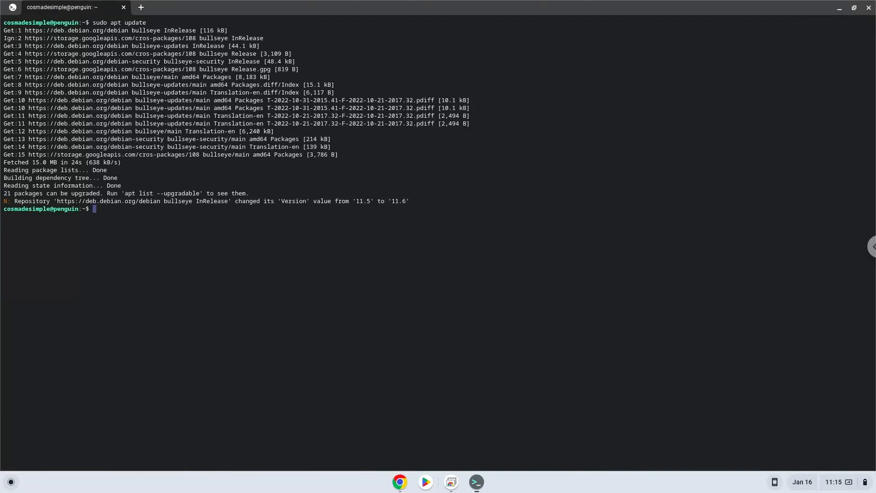
mouse_move(248, 102)
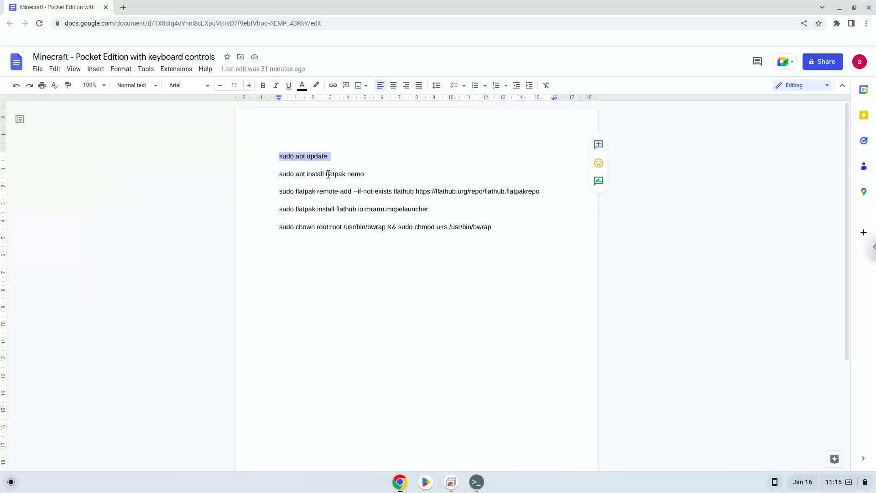
- Copy and run 'sudo apt install flatpak nemo', then add the Flathub remote
right_click(321, 174)
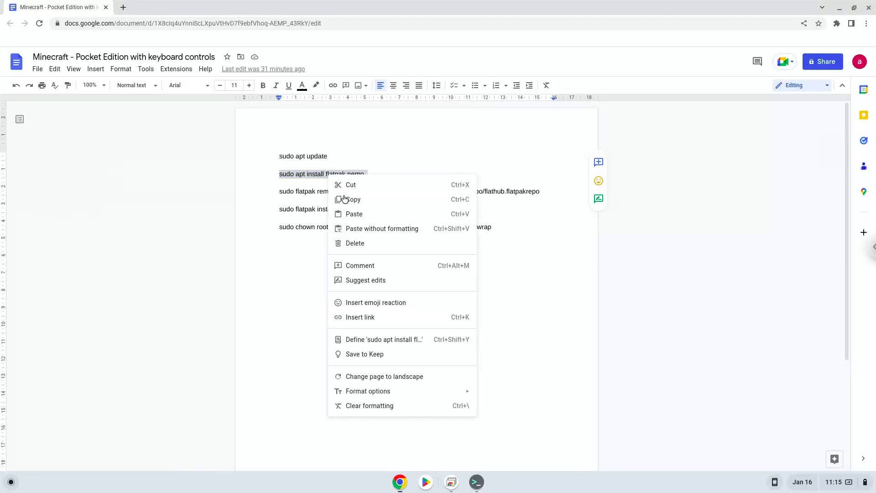
left_click(444, 428)
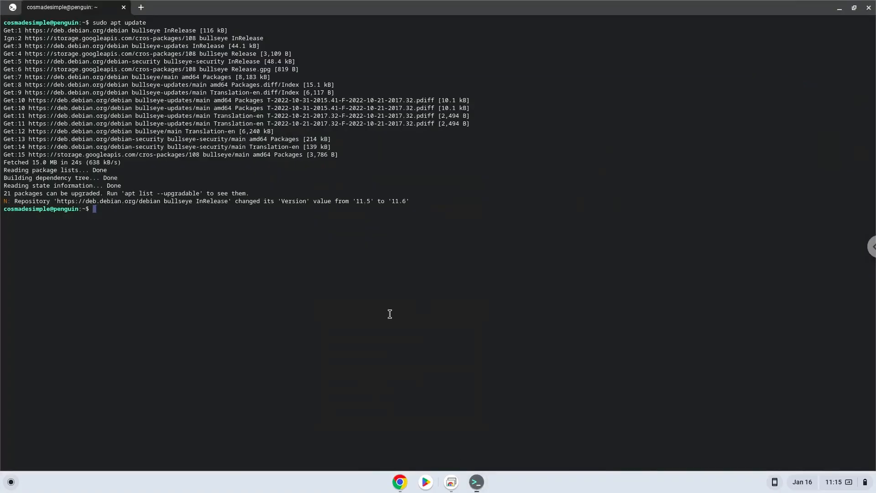
type("sudo apt install flatpak nemo")
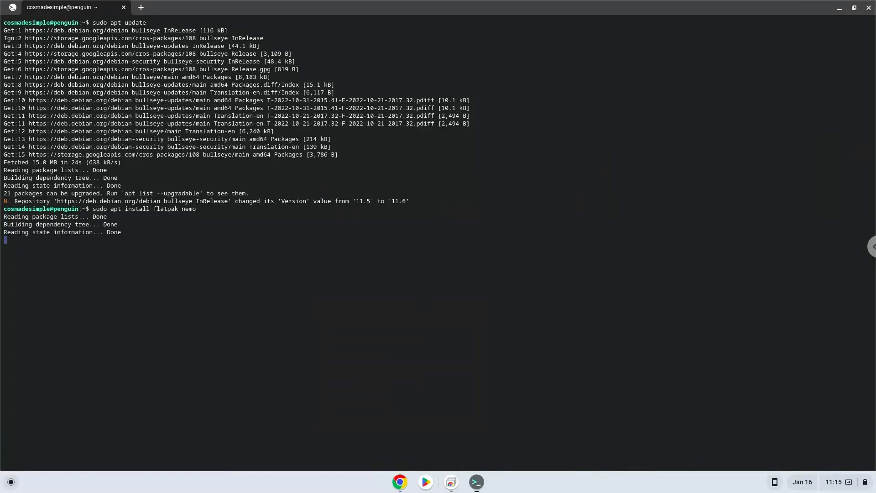
key("Return")
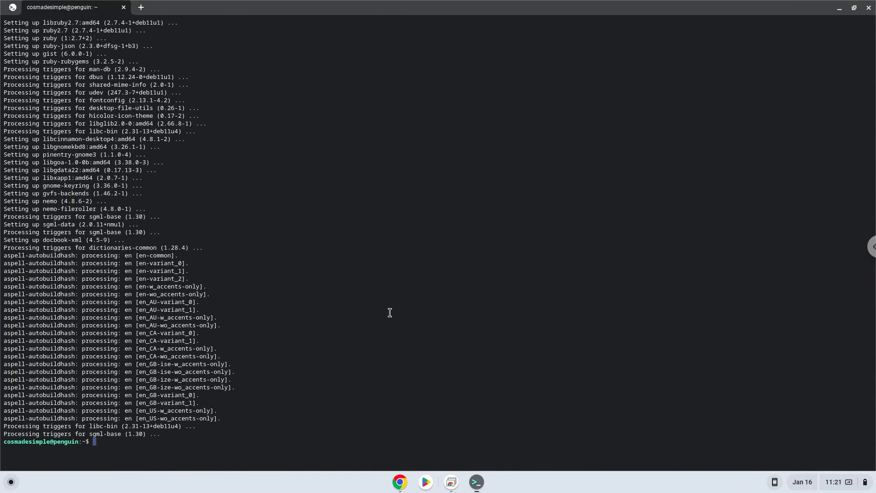
mouse_move(393, 325)
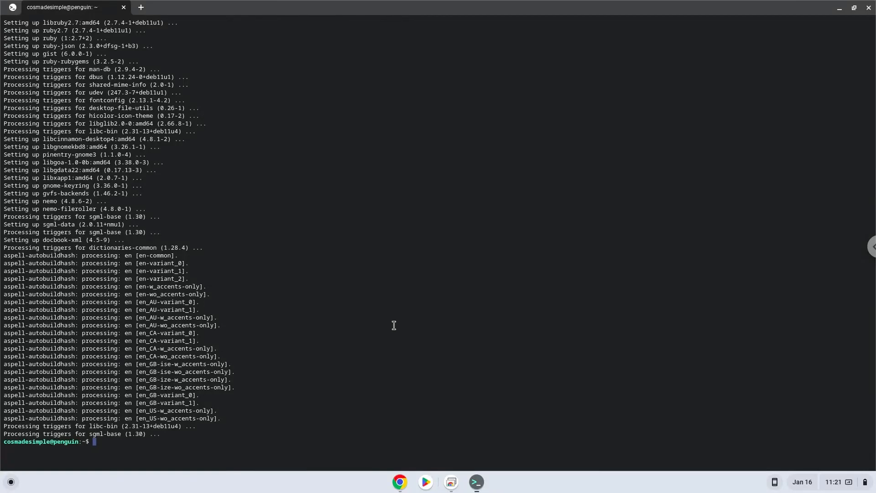
mouse_move(400, 482)
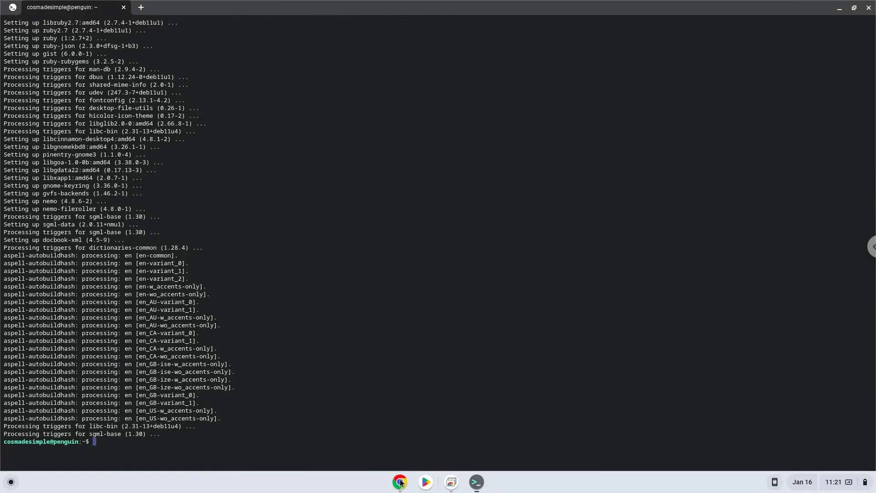
left_click(399, 482)
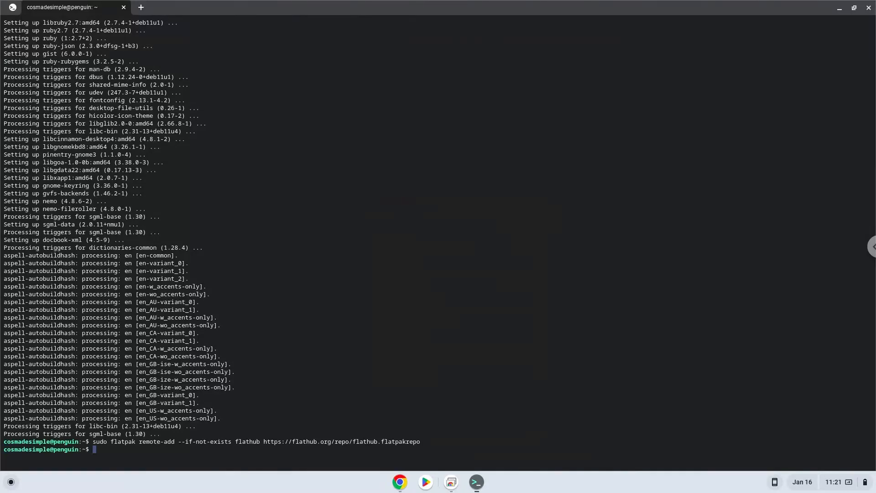
mouse_move(405, 445)
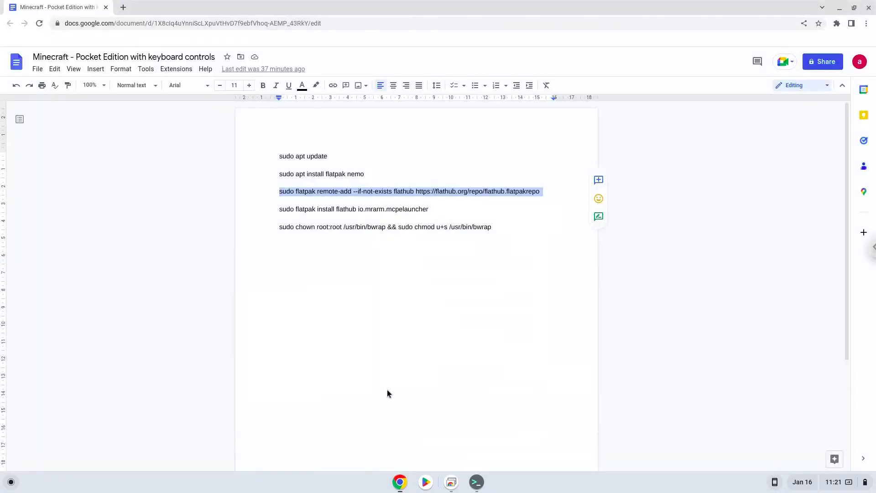
- Copy and run 'sudo flatpak install flathub io.mrarm.mcpelauncher' until installation completes
left_click(383, 209)
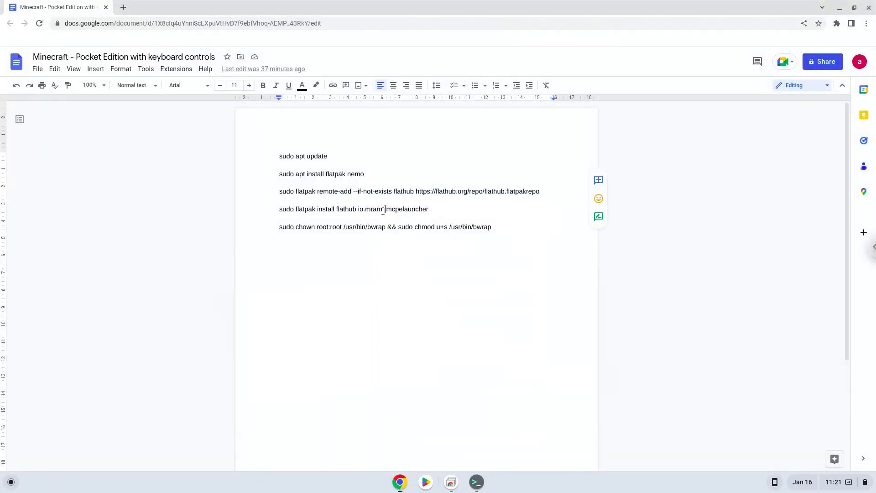
right_click(381, 209)
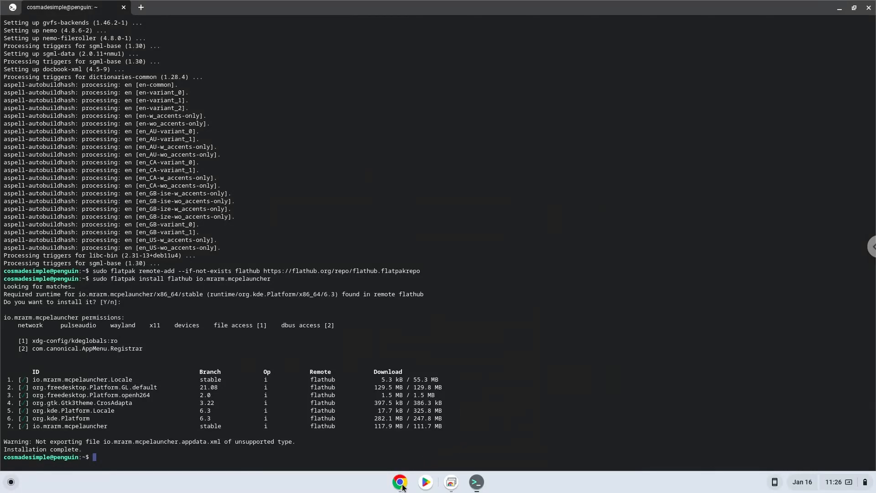
left_click(400, 481)
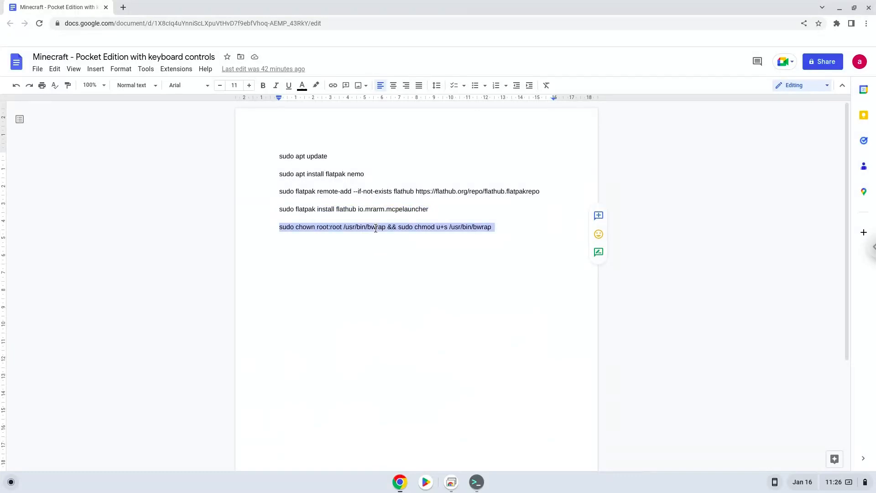
- Run 'sudo chown root:root /usr/bin/bwrap && sudo chmod u+s /usr/bin/bwrap', then close Terminal
right_click(384, 226)
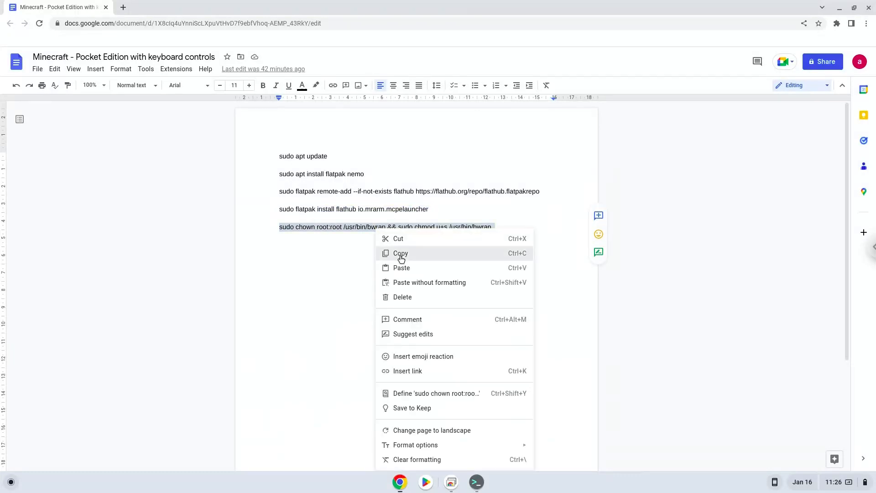
left_click(401, 253)
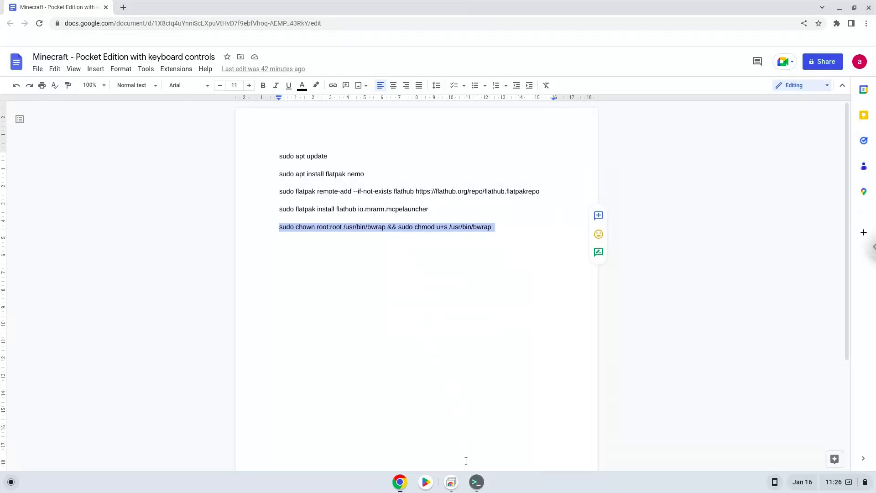
left_click(475, 482)
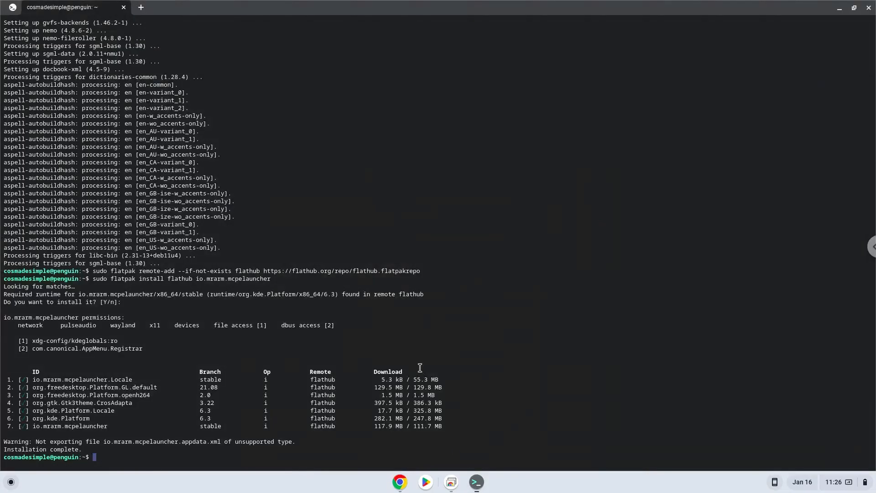
type("sudo chown root:root /usr/bin/bwrap && sudo chmod u+s /usr/bin/bwrap")
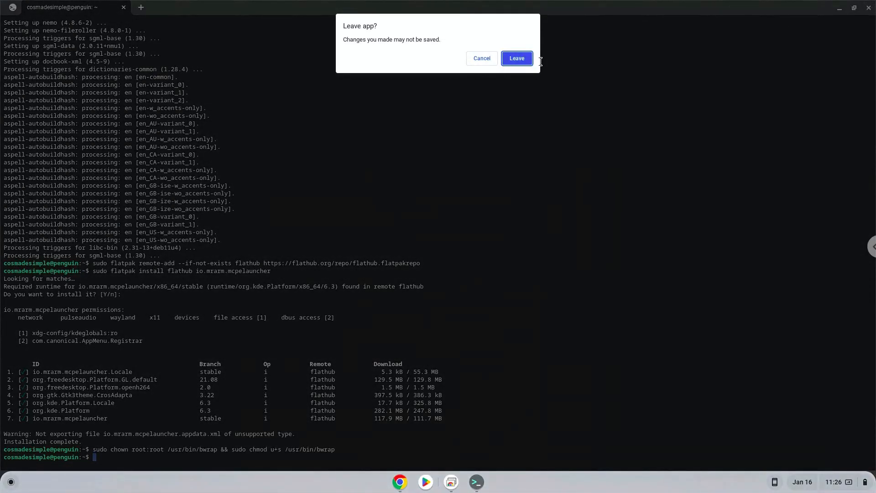
left_click(515, 58)
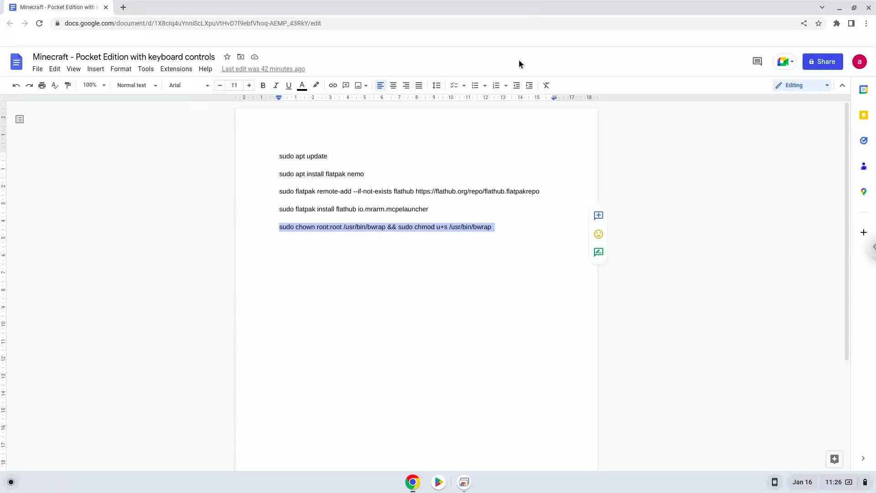
mouse_move(101, 421)
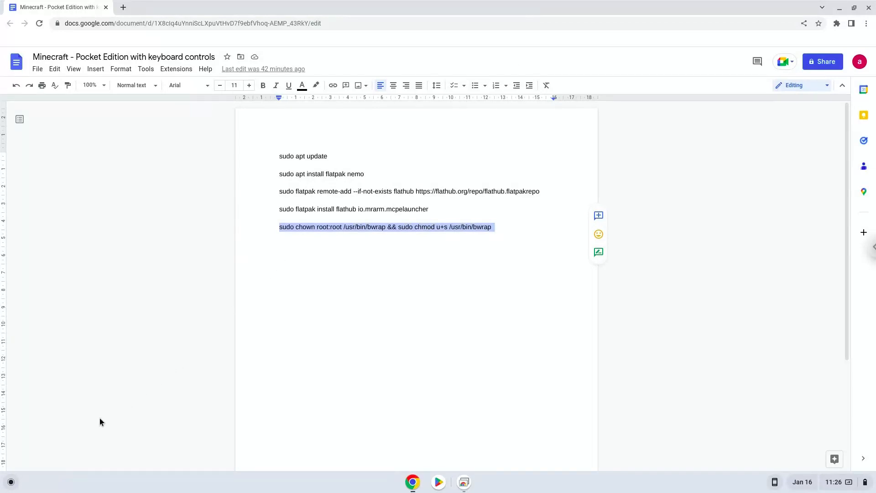
left_click(10, 482)
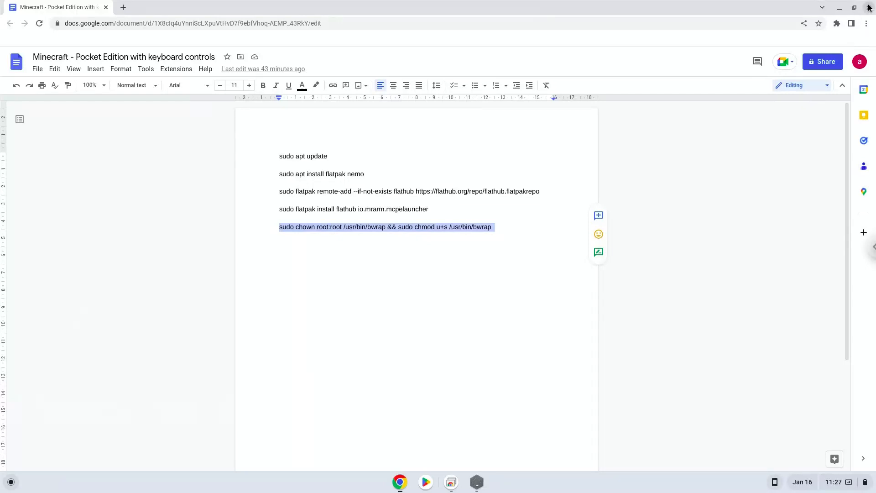
- Close Chrome, launch Linux Minecraft Launcher, accept the license notice, and maximise its window
left_click(838, 7)
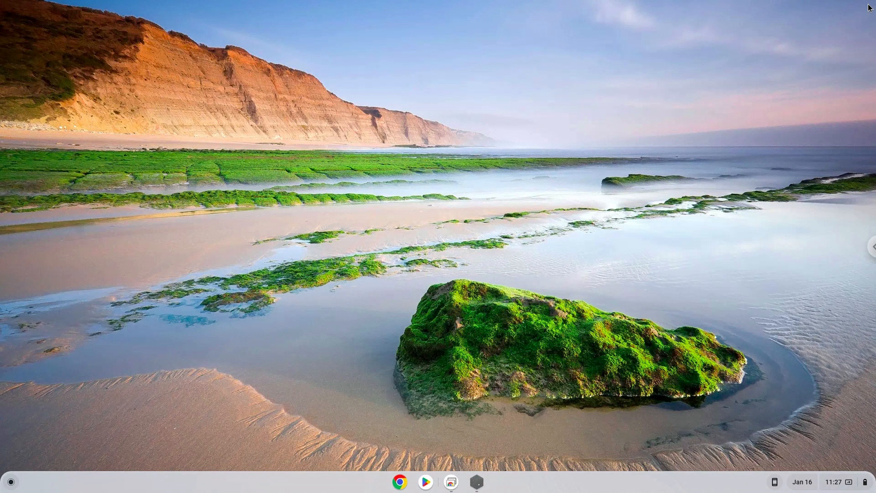
left_click(476, 481)
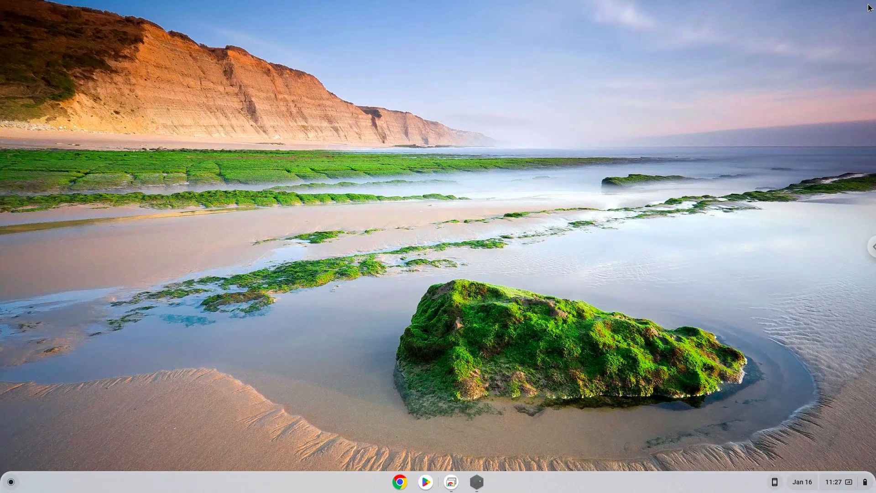
left_click(476, 481)
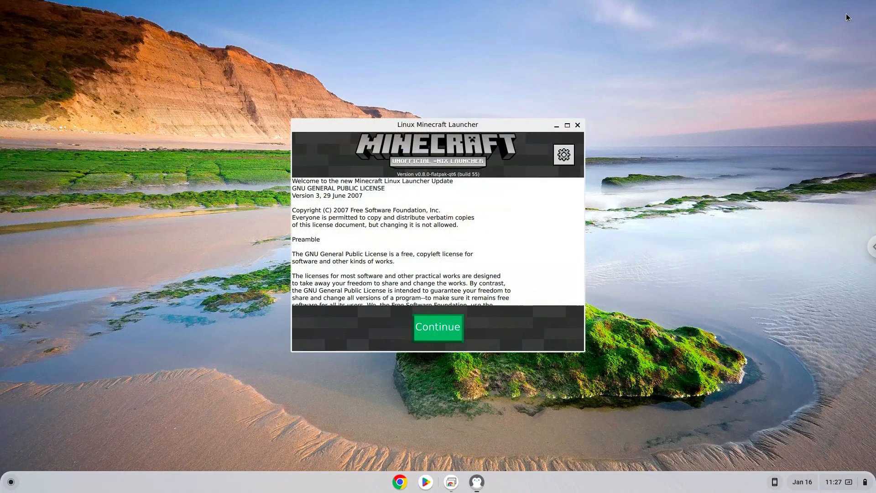
mouse_move(537, 225)
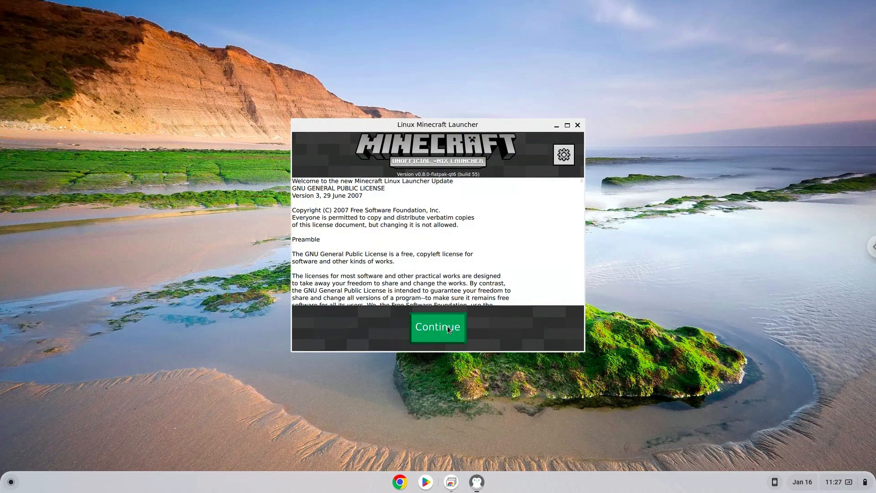
left_click(438, 326)
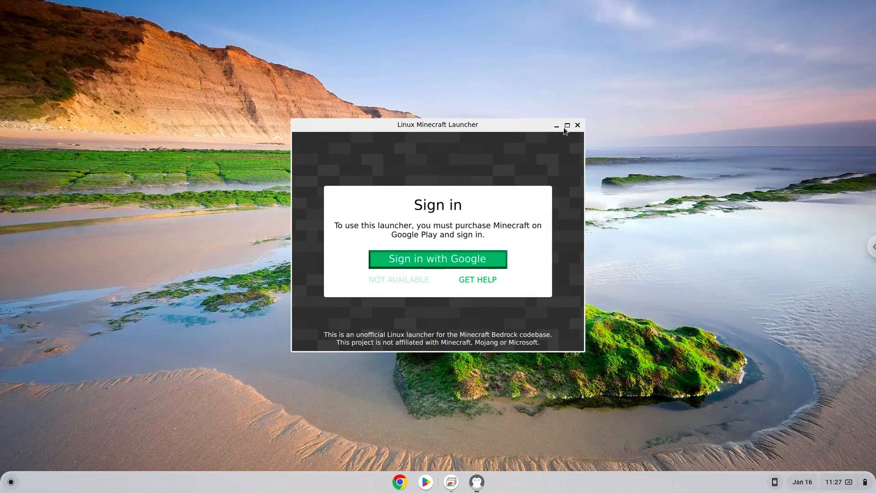
left_click(567, 125)
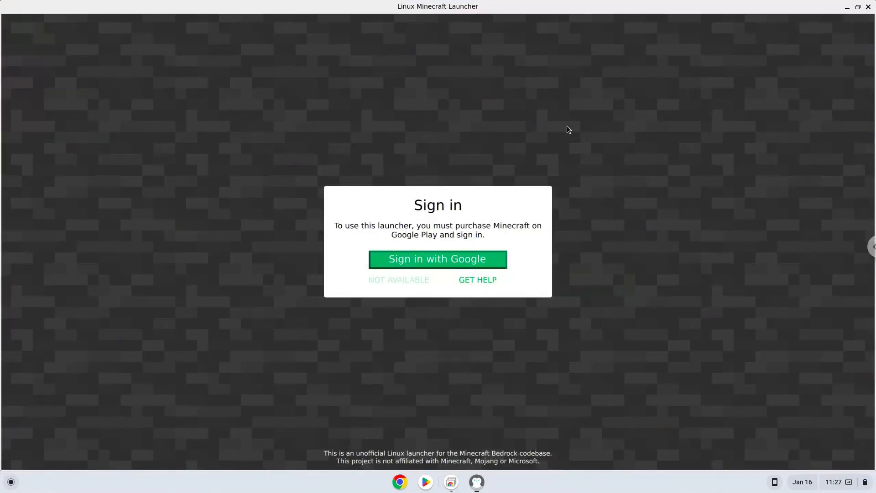